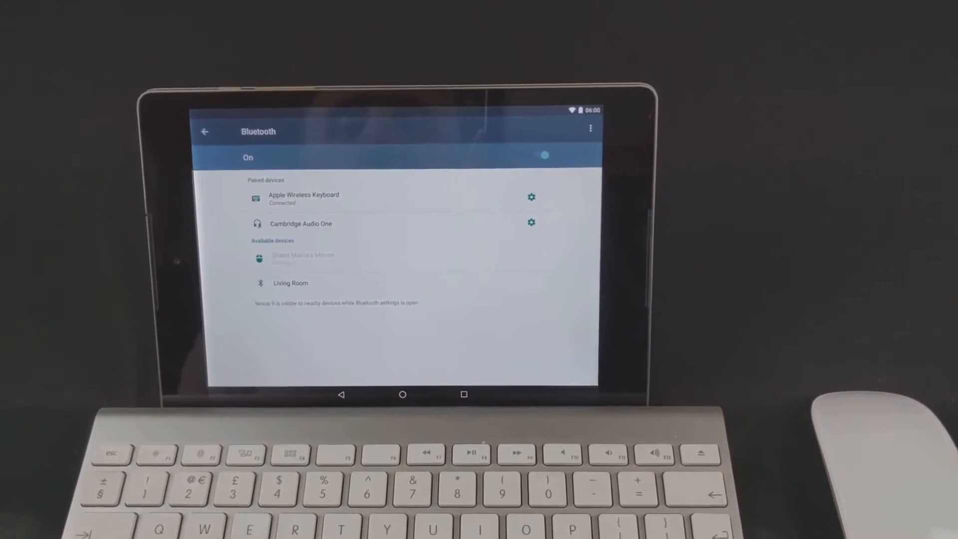
Pair the Bluetooth mouse from the Available devices list.
{"action": "left_click", "coordinate": [303, 259]}
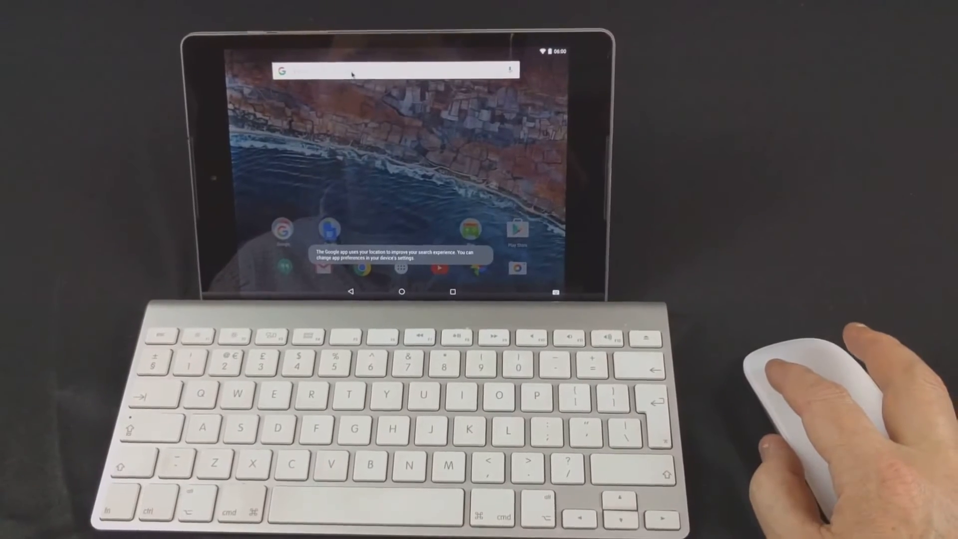
Search Google for 'hello world' and open the Wikipedia "Hello, World!" article.
{"action": "type", "text": "hello world"}
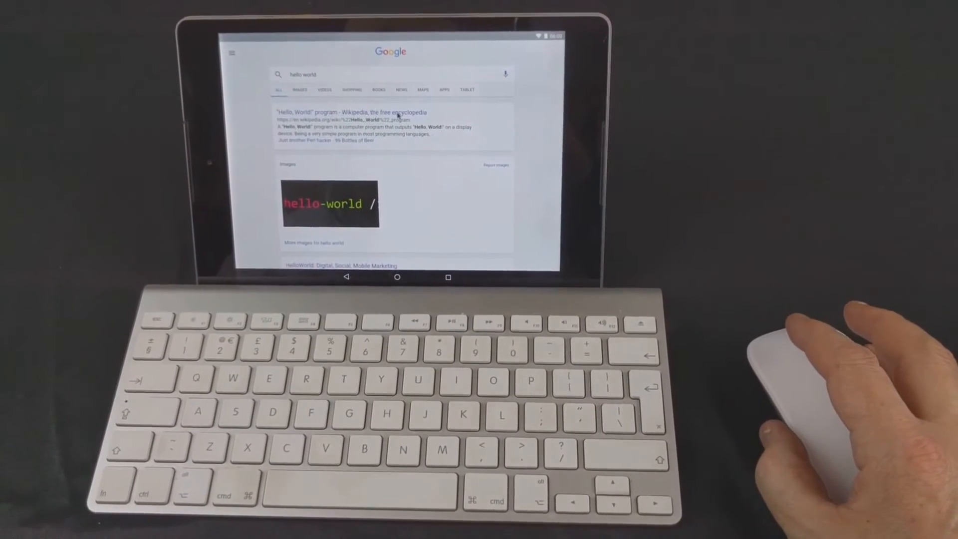
{"action": "left_click", "coordinate": [351, 112]}
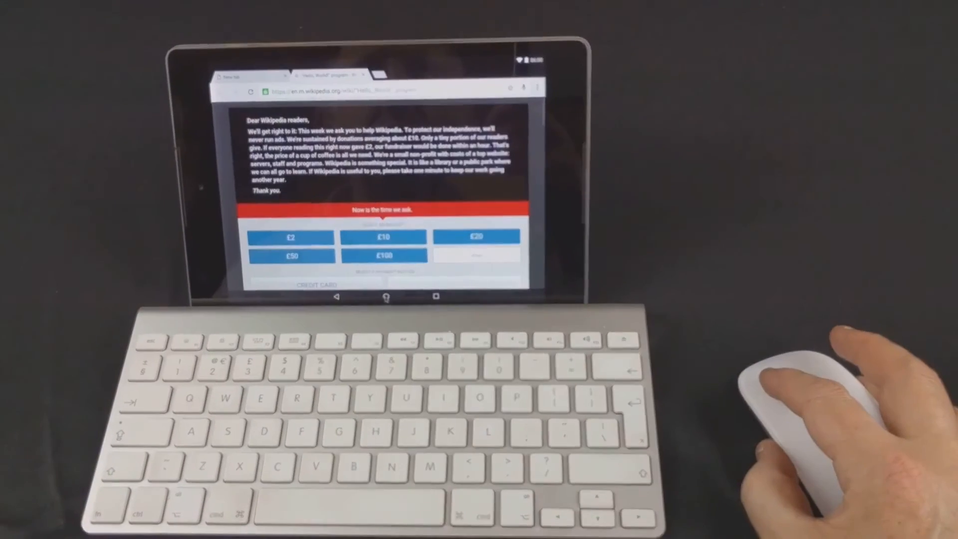
{"action": "left_click", "coordinate": [380, 297]}
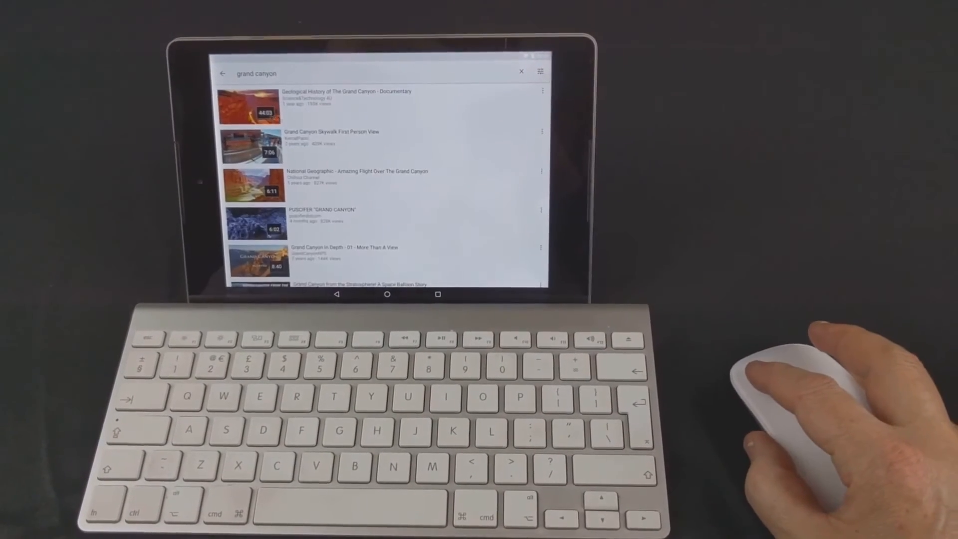
Play the Geological History of The Grand Canyon result and skip the advert.
{"action": "left_click", "coordinate": [248, 105]}
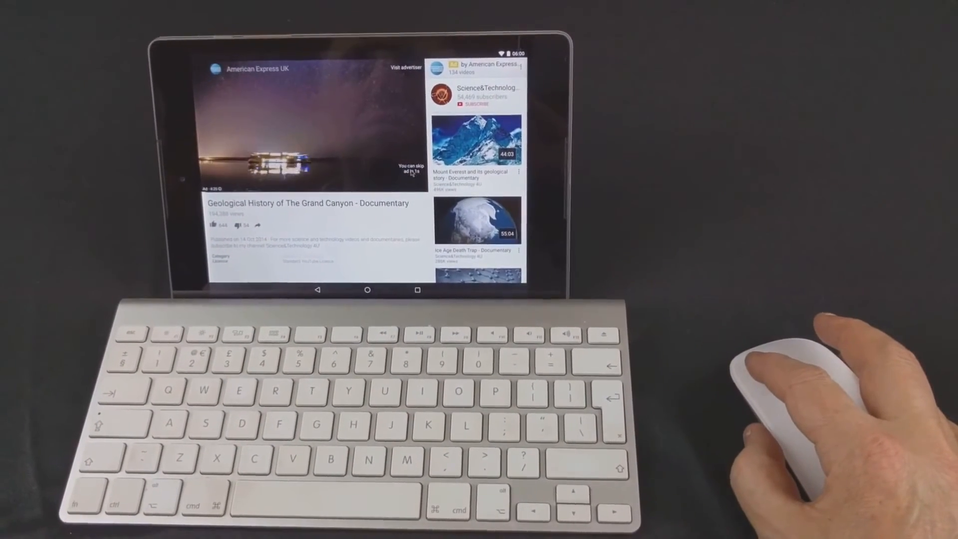
{"action": "left_click", "coordinate": [412, 171]}
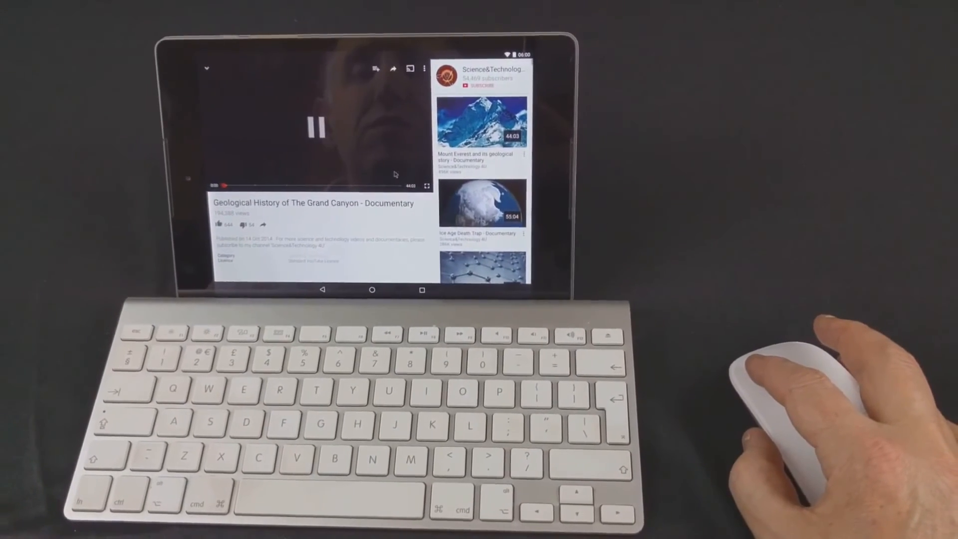